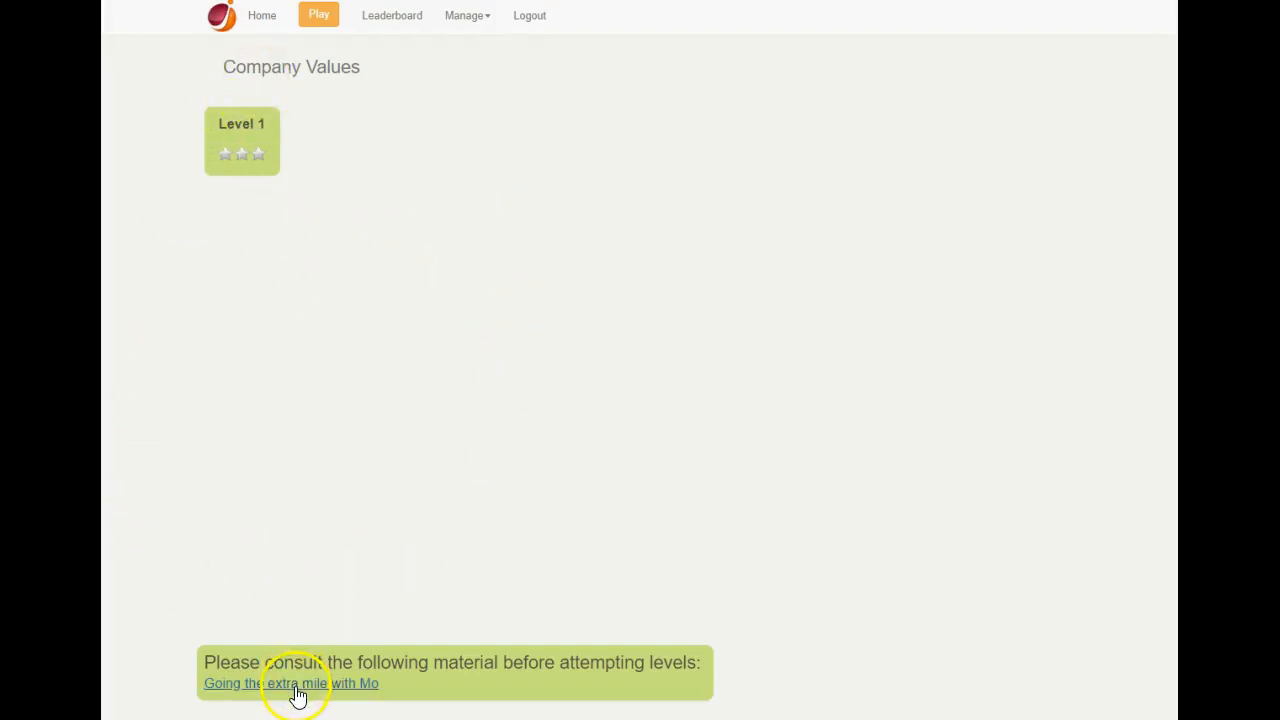
- Start Company Values Level 1 and advance through the guide's dialogue messages, earning +40 service points
left_click(290, 684)
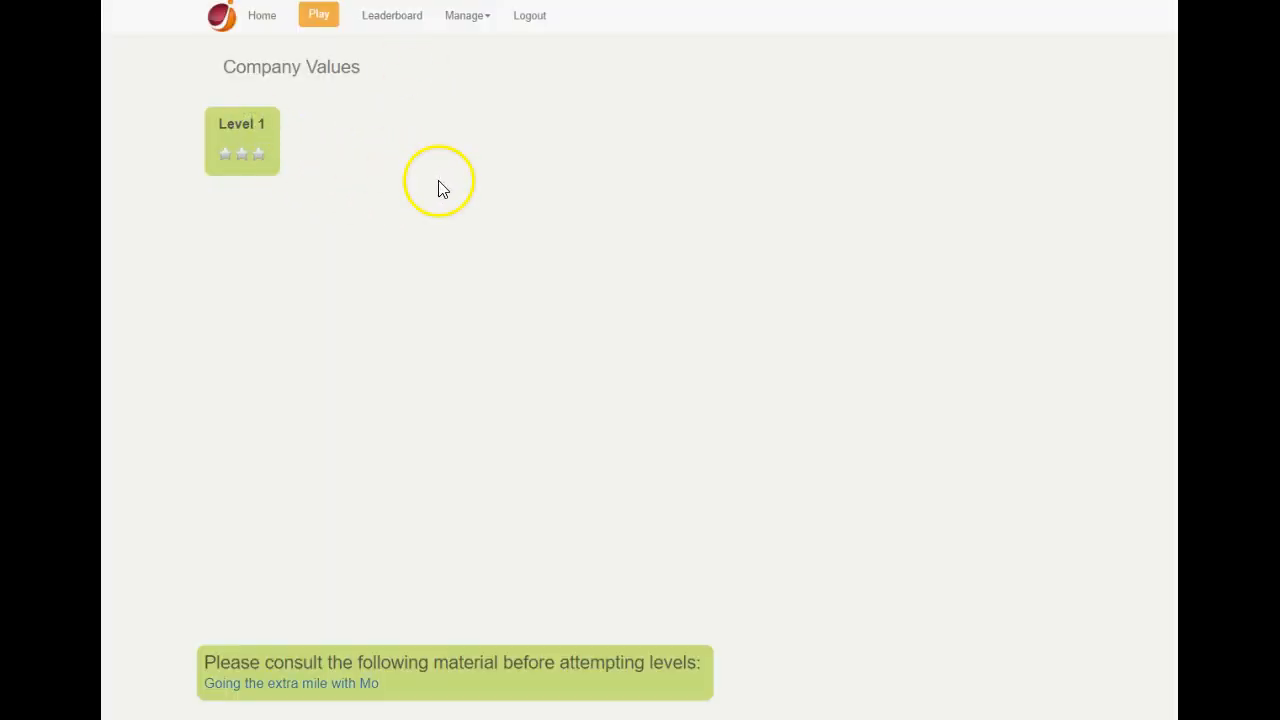
mouse_move(240, 148)
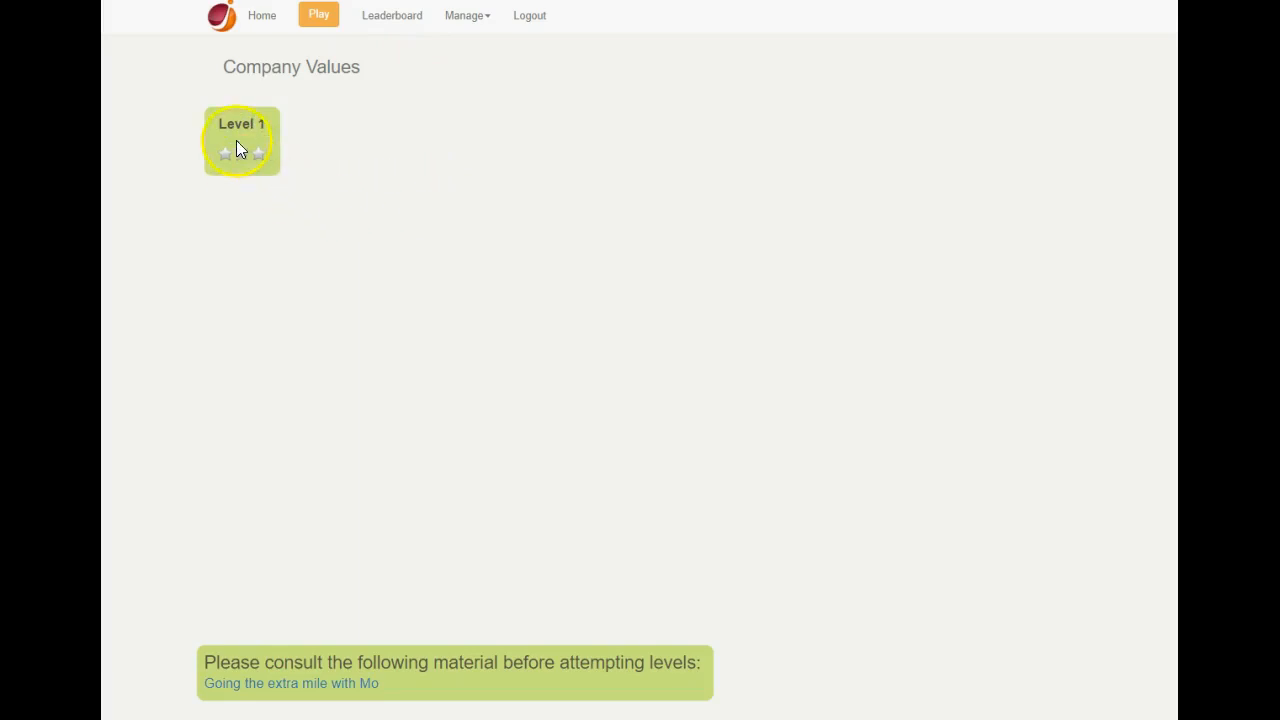
left_click(240, 140)
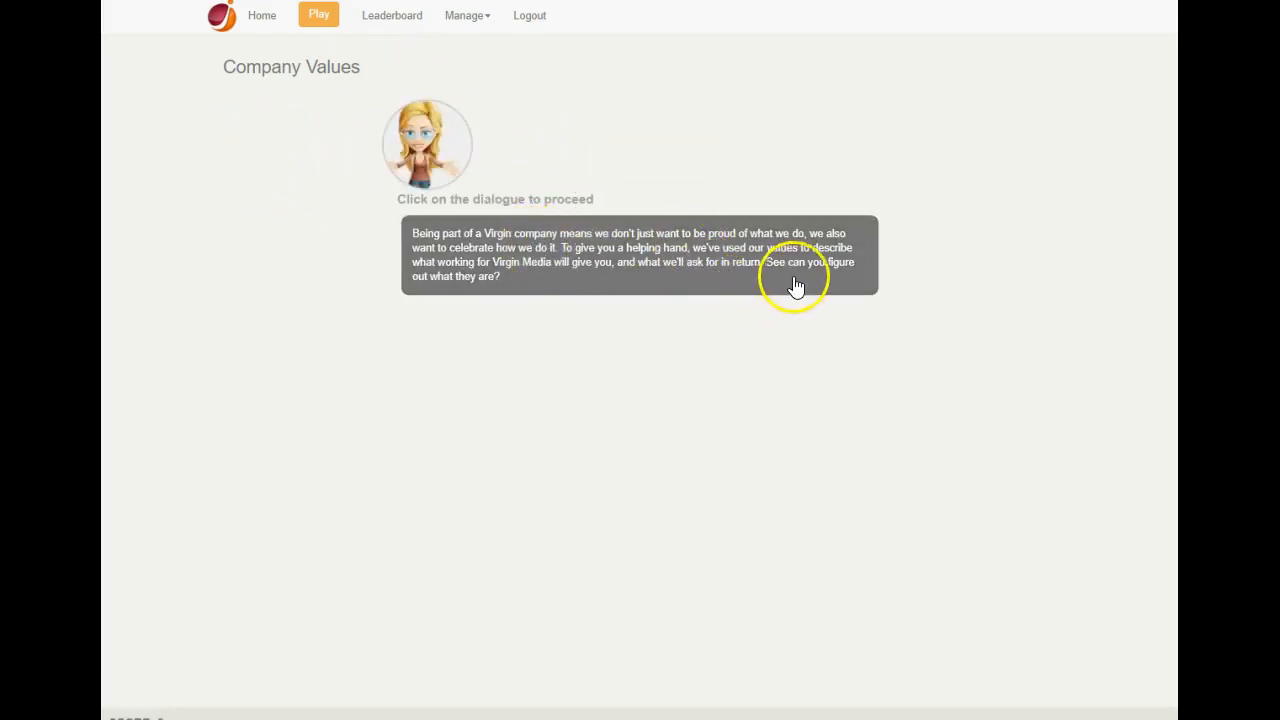
left_click(638, 254)
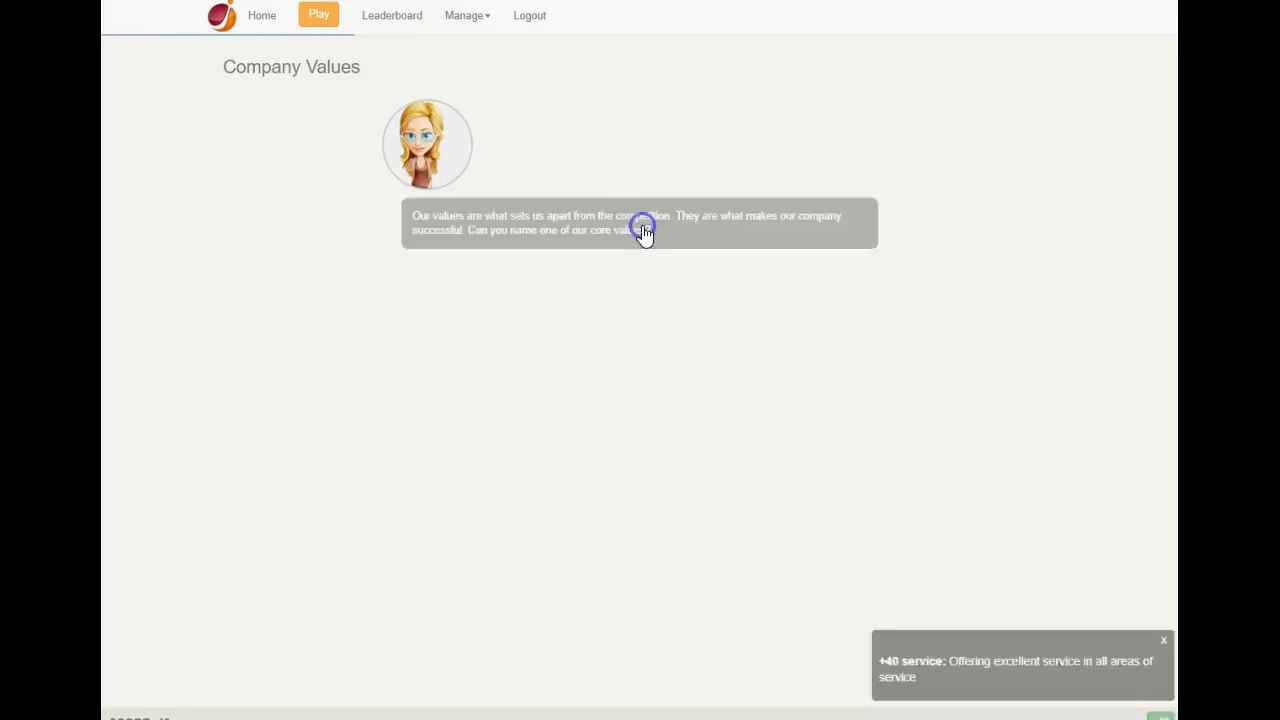
left_click(640, 224)
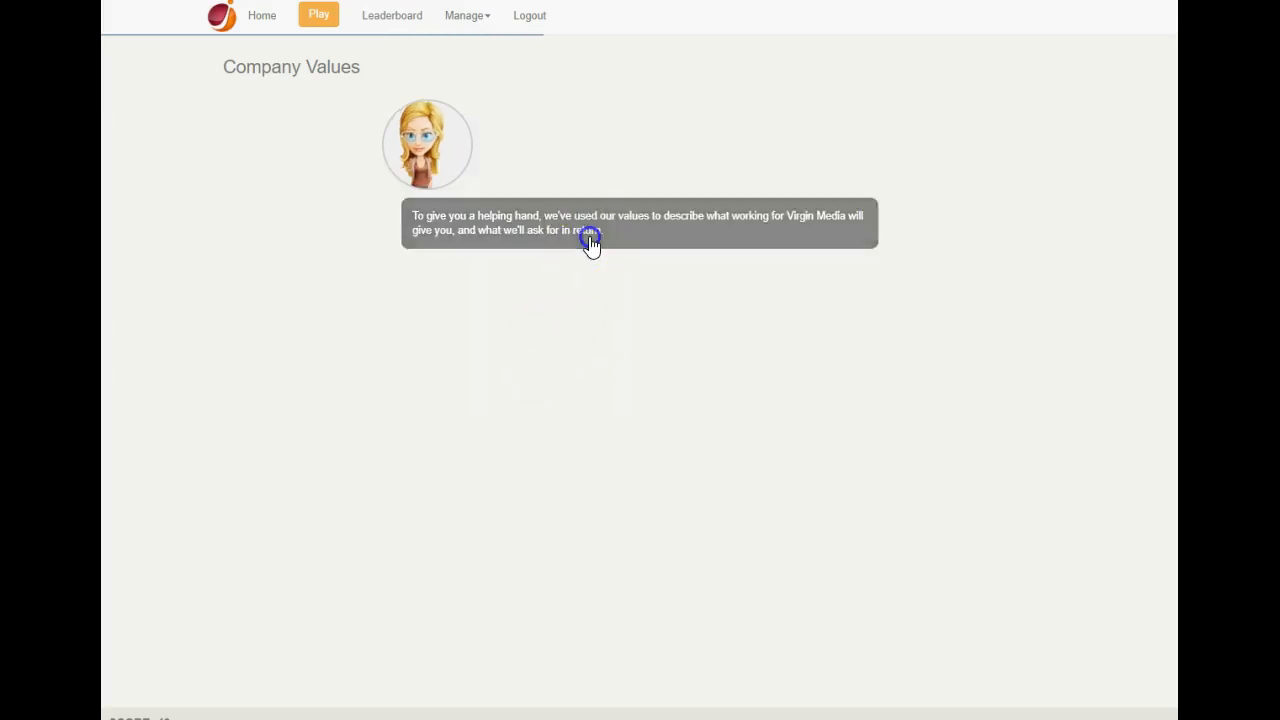
left_click(592, 244)
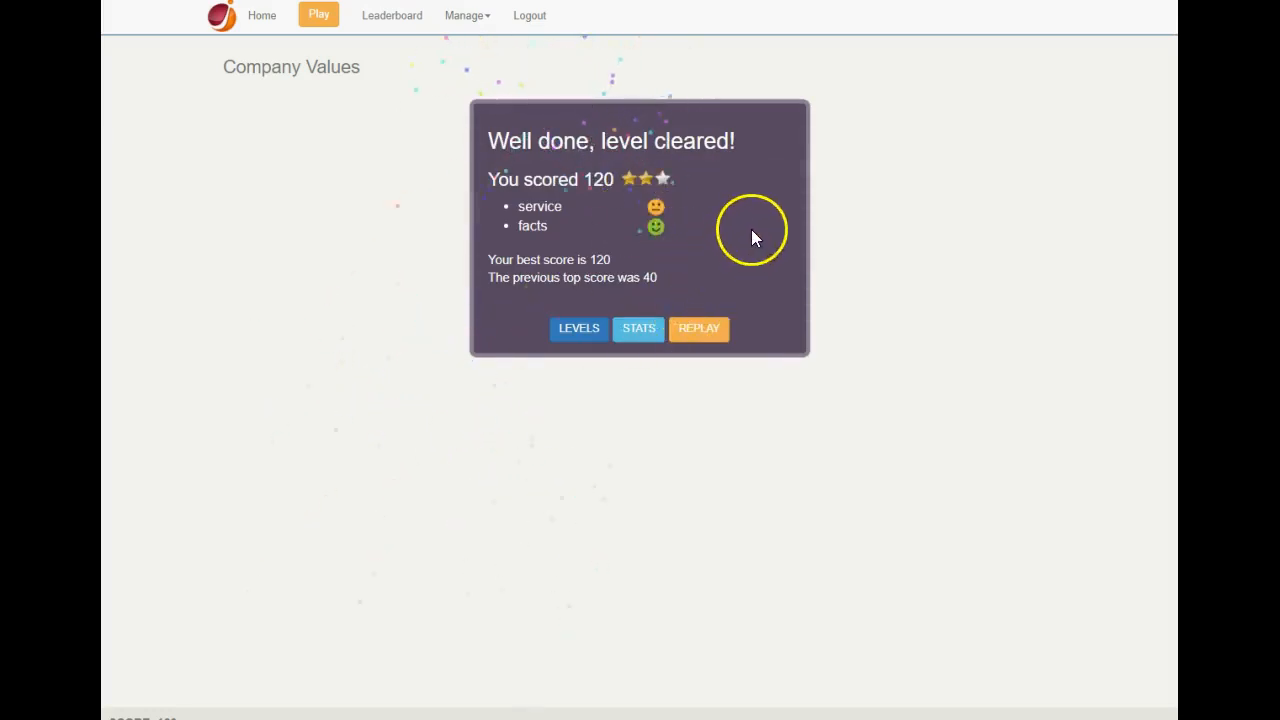
mouse_move(424, 72)
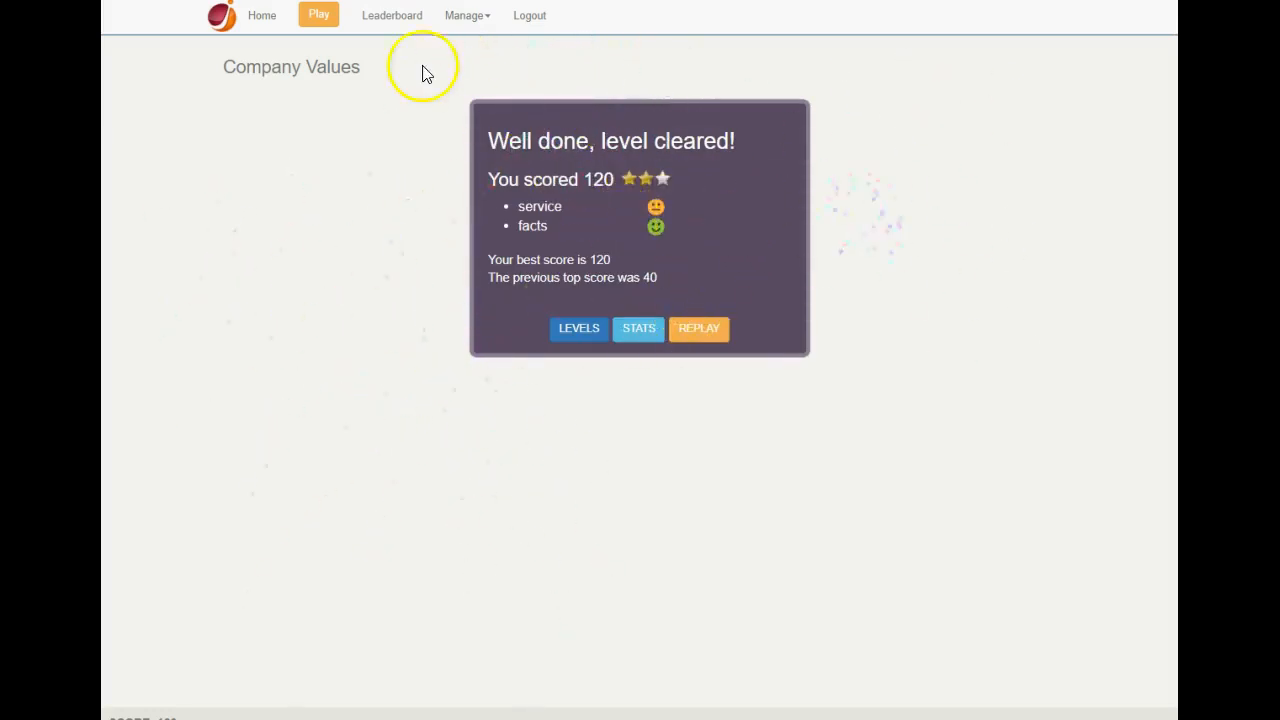